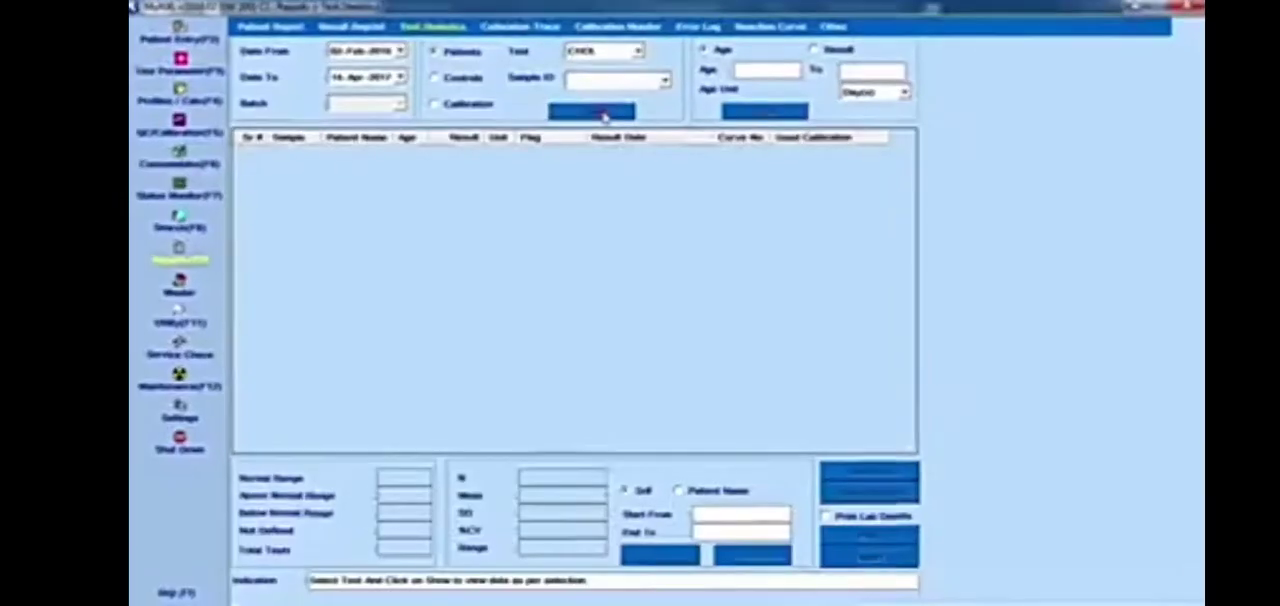
Step: View the QC graph, then switch to the sample and reagent tray status monitor
{"action": "left_click", "coordinate": [590, 112]}
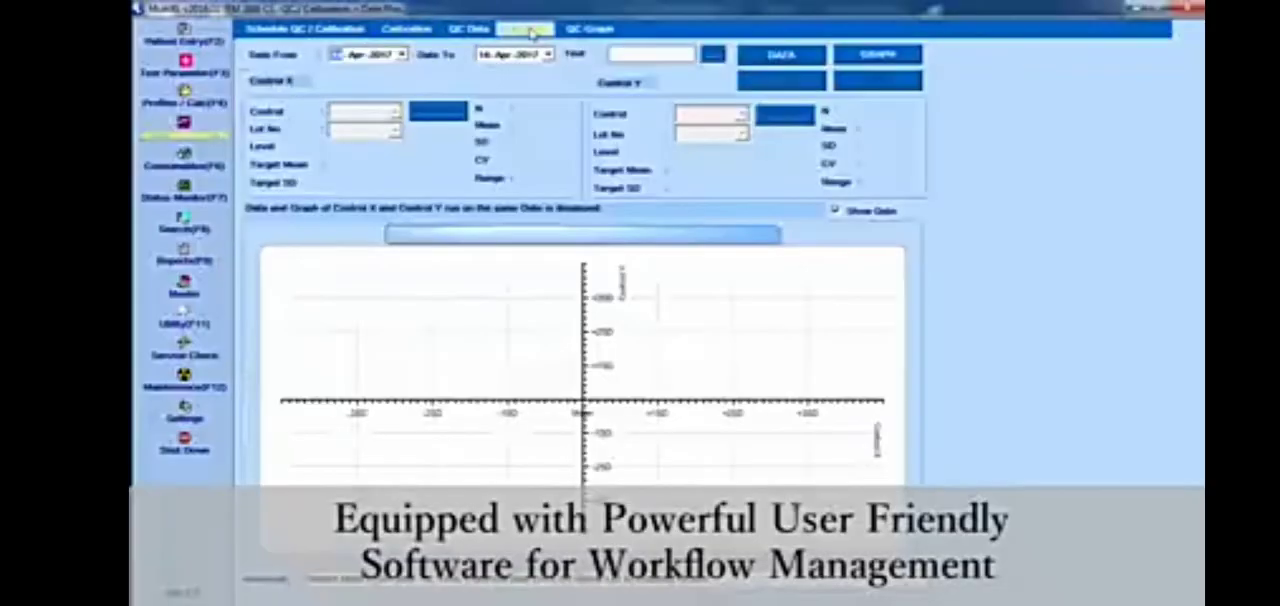
{"action": "left_click", "coordinate": [404, 28]}
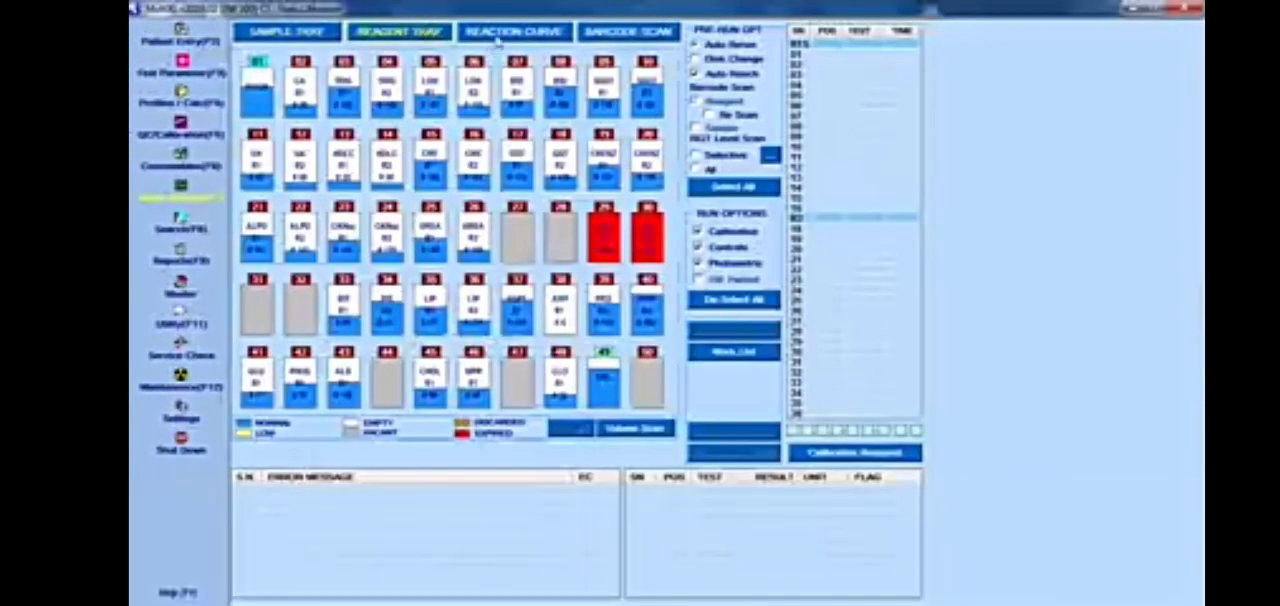
Step: Show the Reaction Curve report for a UREA result with per-cycle absorbance readings
{"action": "left_click", "coordinate": [514, 32]}
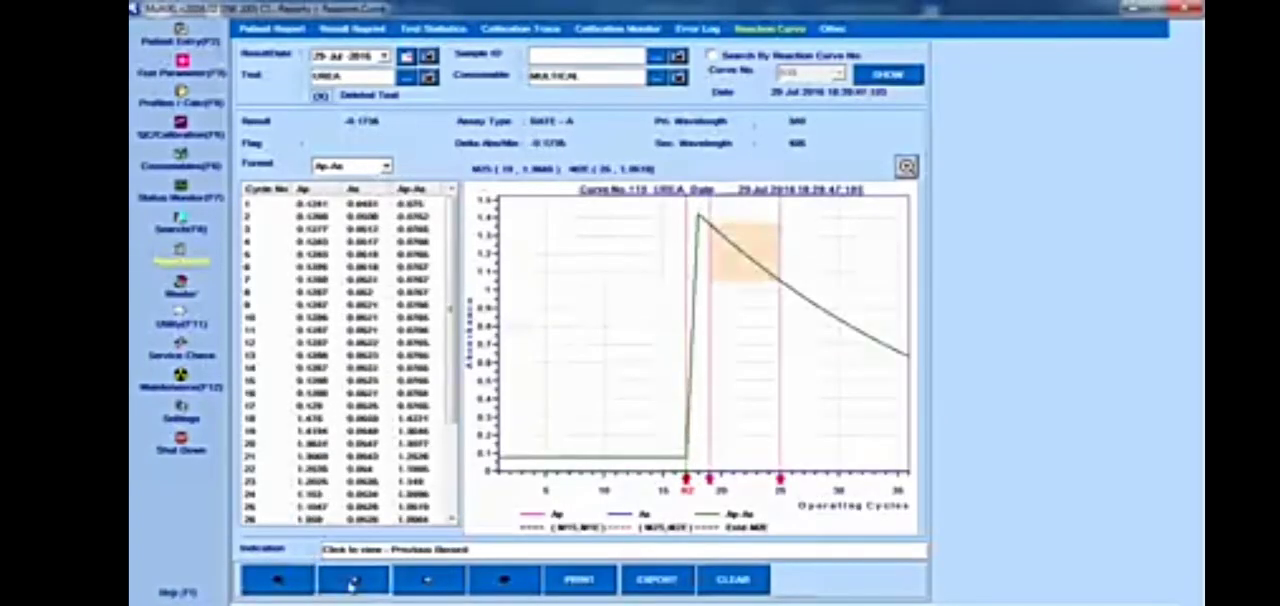
Step: Review reagent consumption totals per test, then the patient results report
{"action": "left_click", "coordinate": [428, 580]}
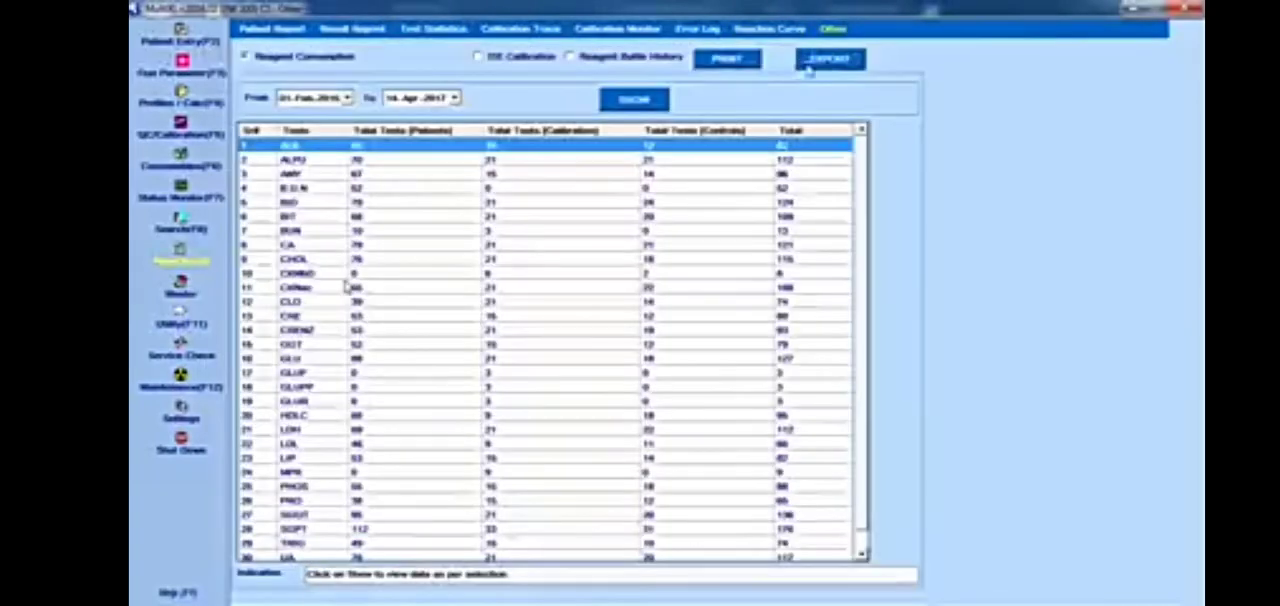
{"action": "left_click", "coordinate": [268, 28]}
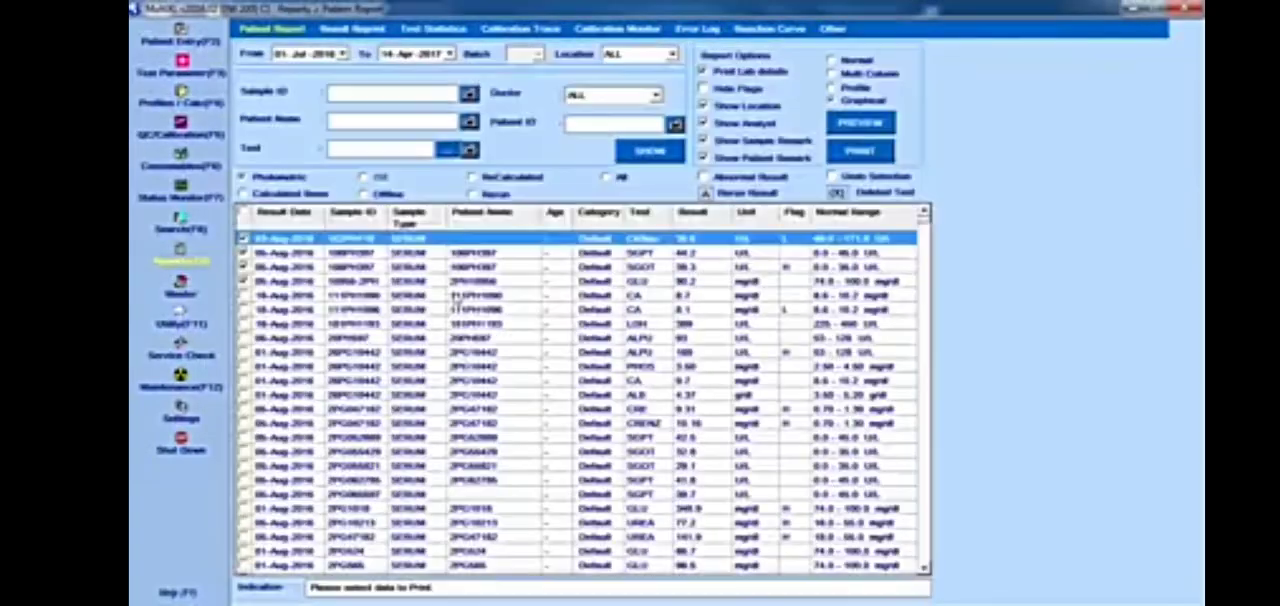
{"action": "mouse_move", "coordinate": [860, 122]}
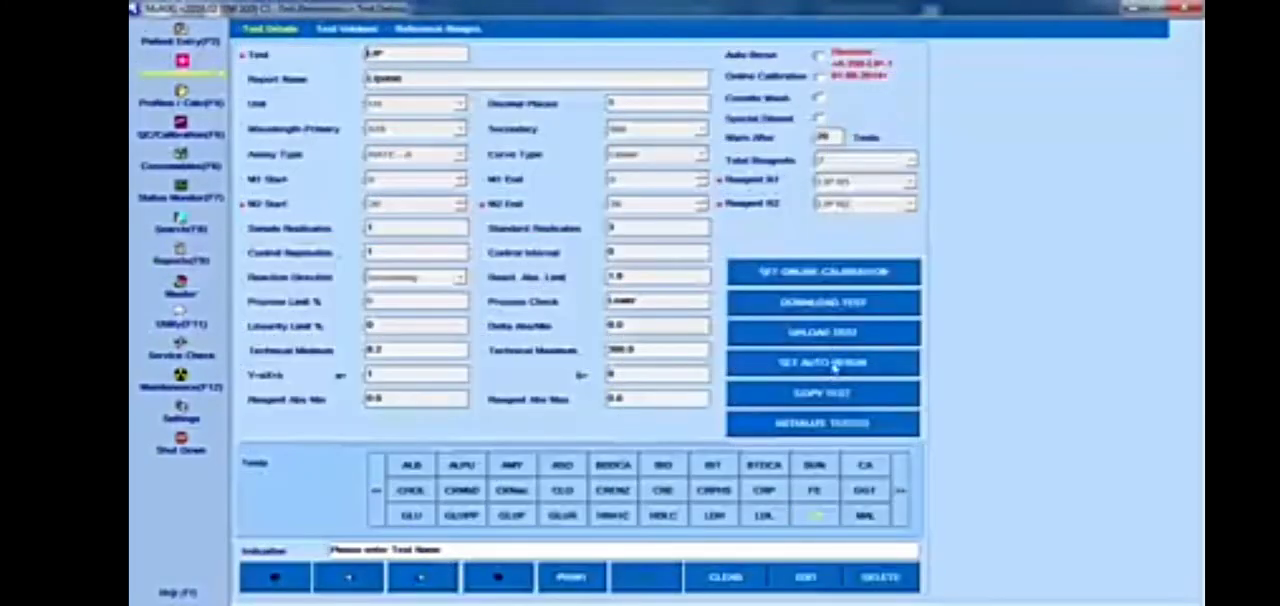
Step: In SET AUTO RERUN, tick TRIG in the test list for automatic rerun
{"action": "left_click", "coordinate": [820, 362]}
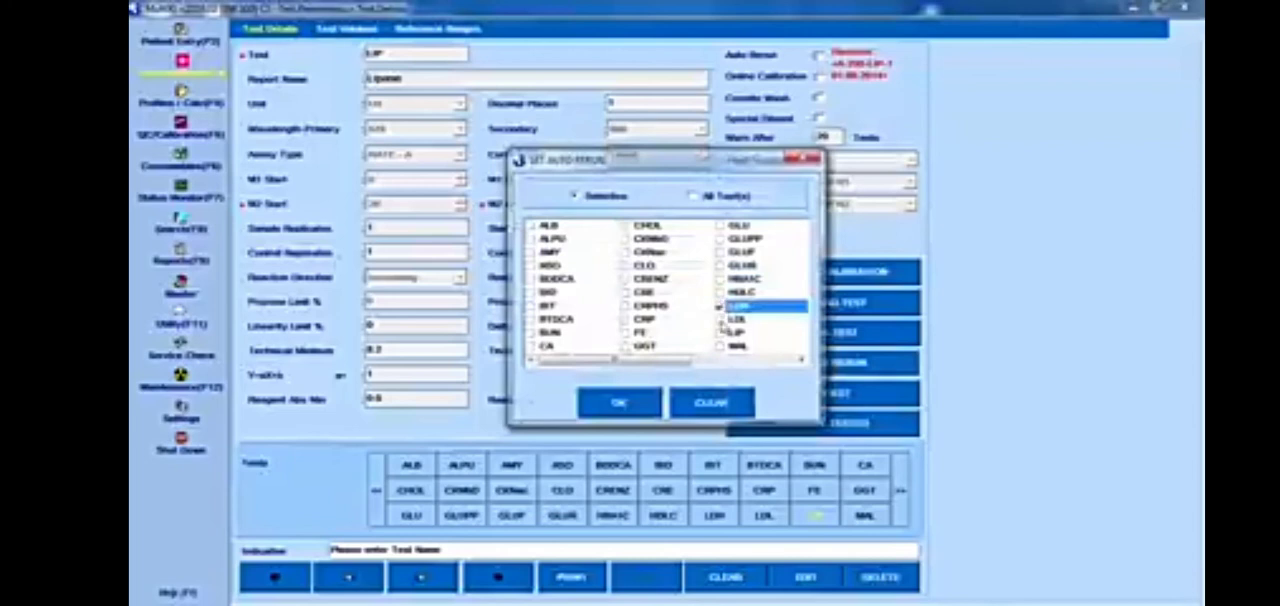
{"action": "scroll", "scroll_direction": "down", "scroll_amount": 3}
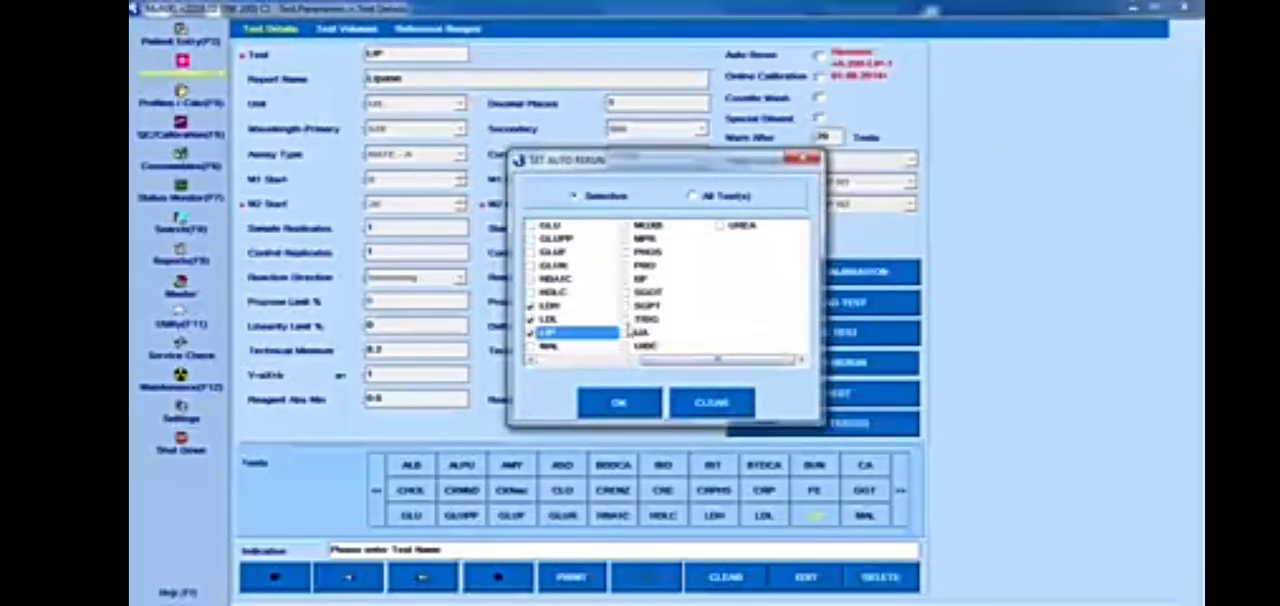
{"action": "left_click", "coordinate": [648, 318]}
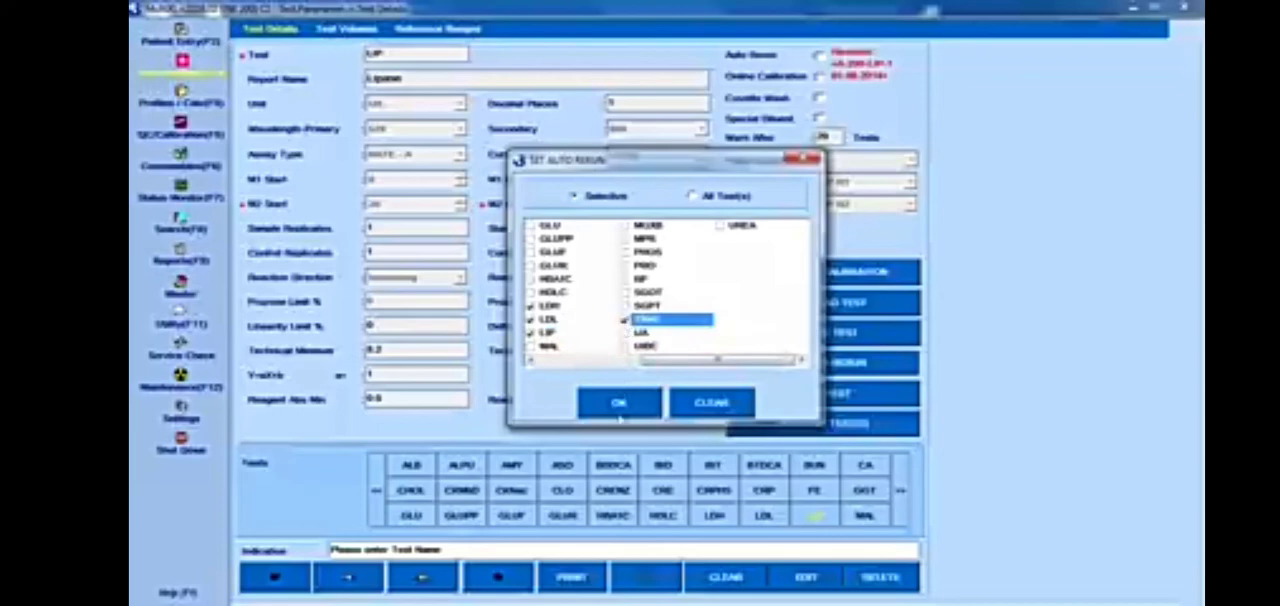